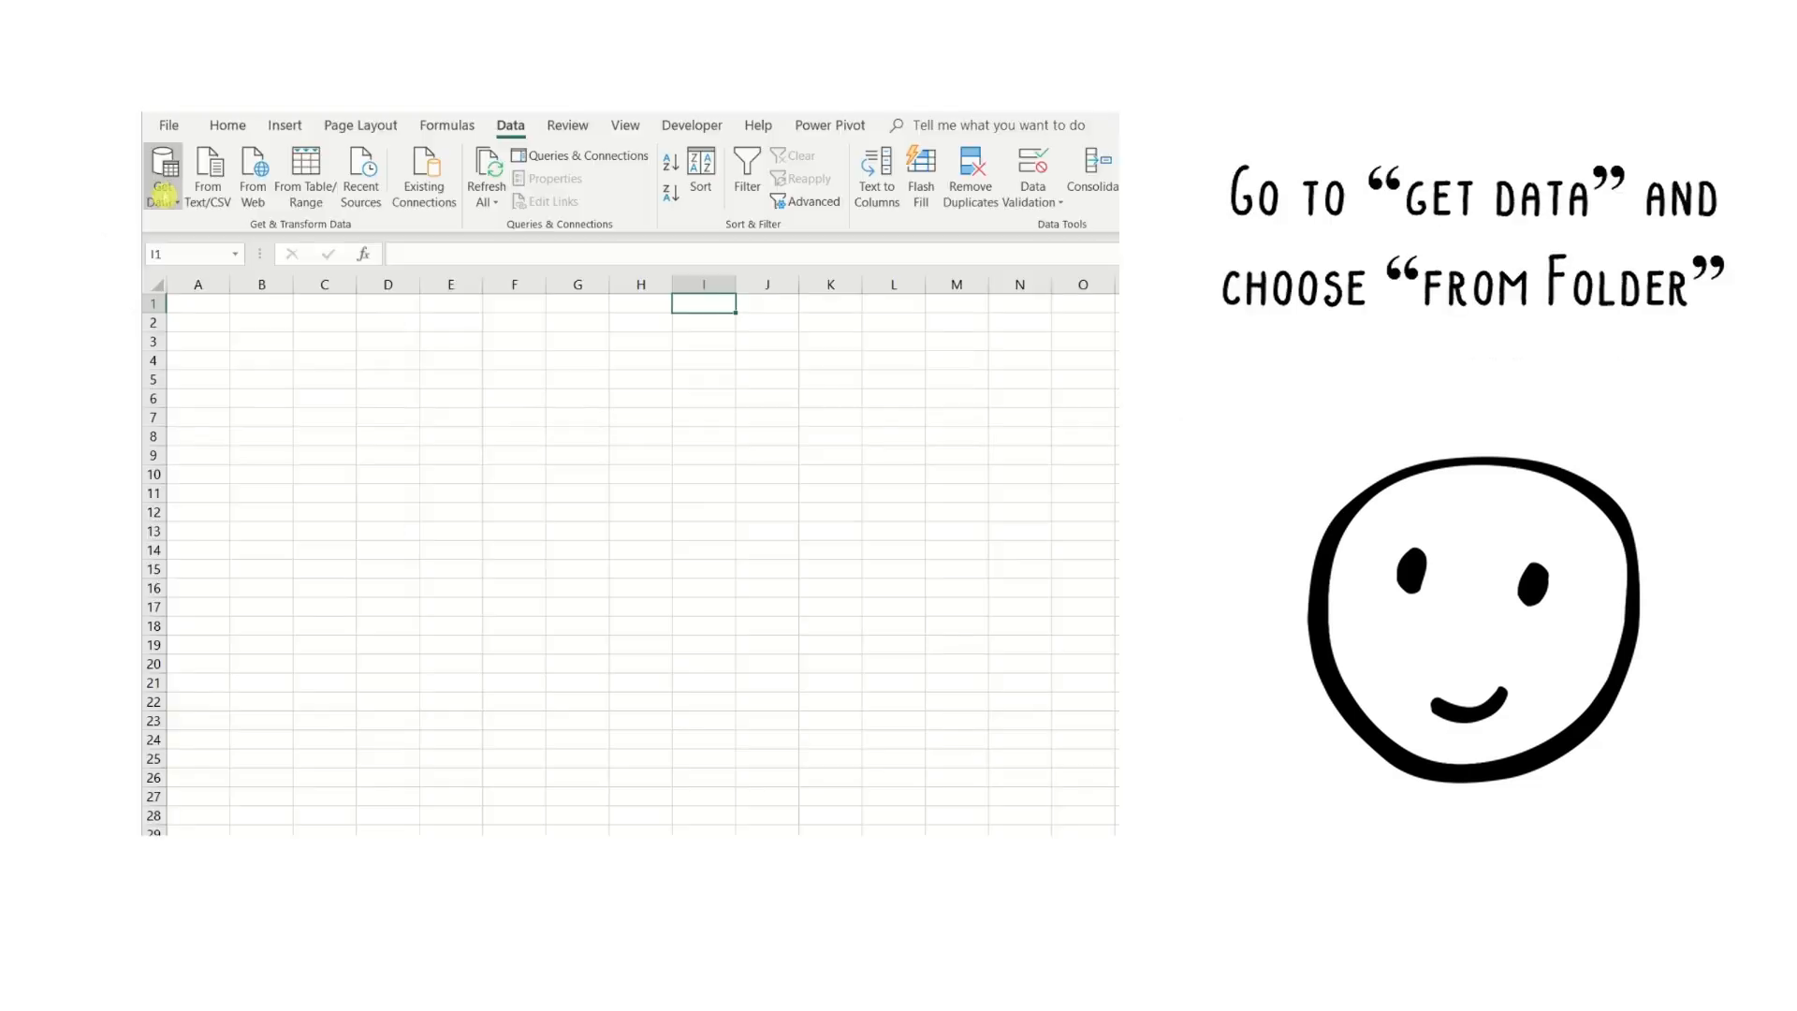
# Import the Monthly cash transactions folder and combine its files on their Sheet1 data.
pyautogui.click(163, 174)
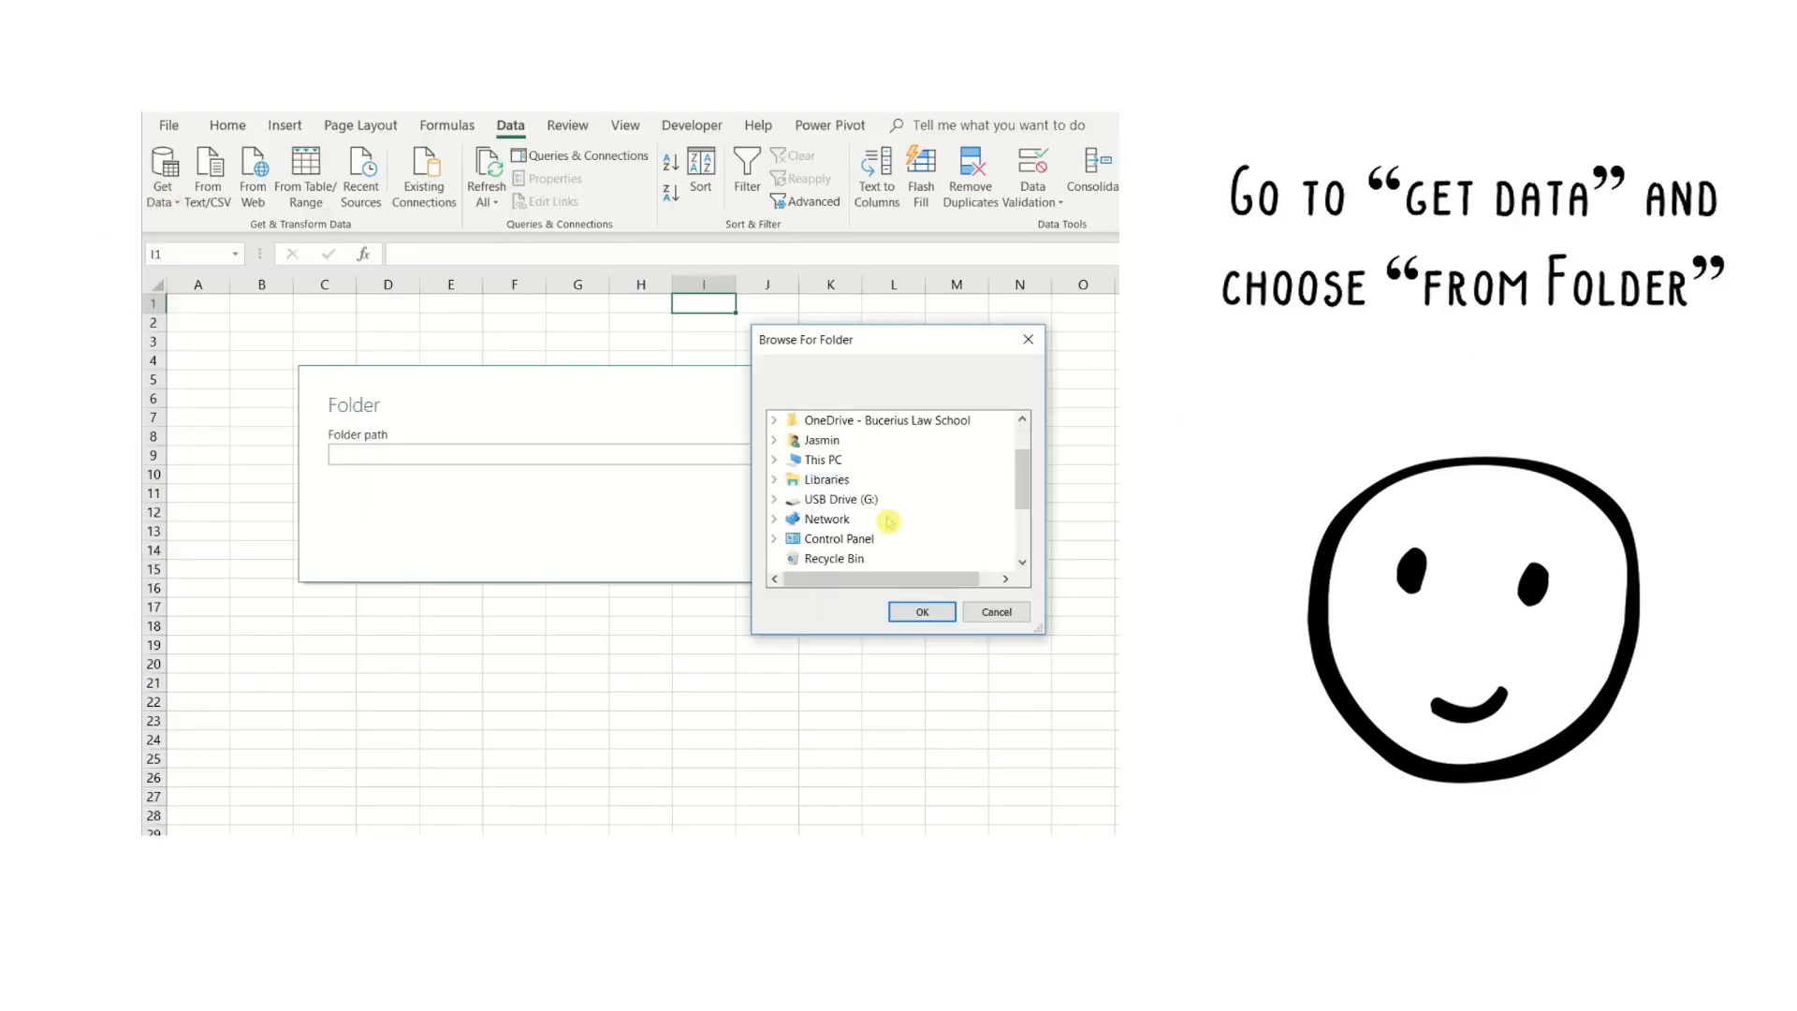
pyautogui.click(921, 611)
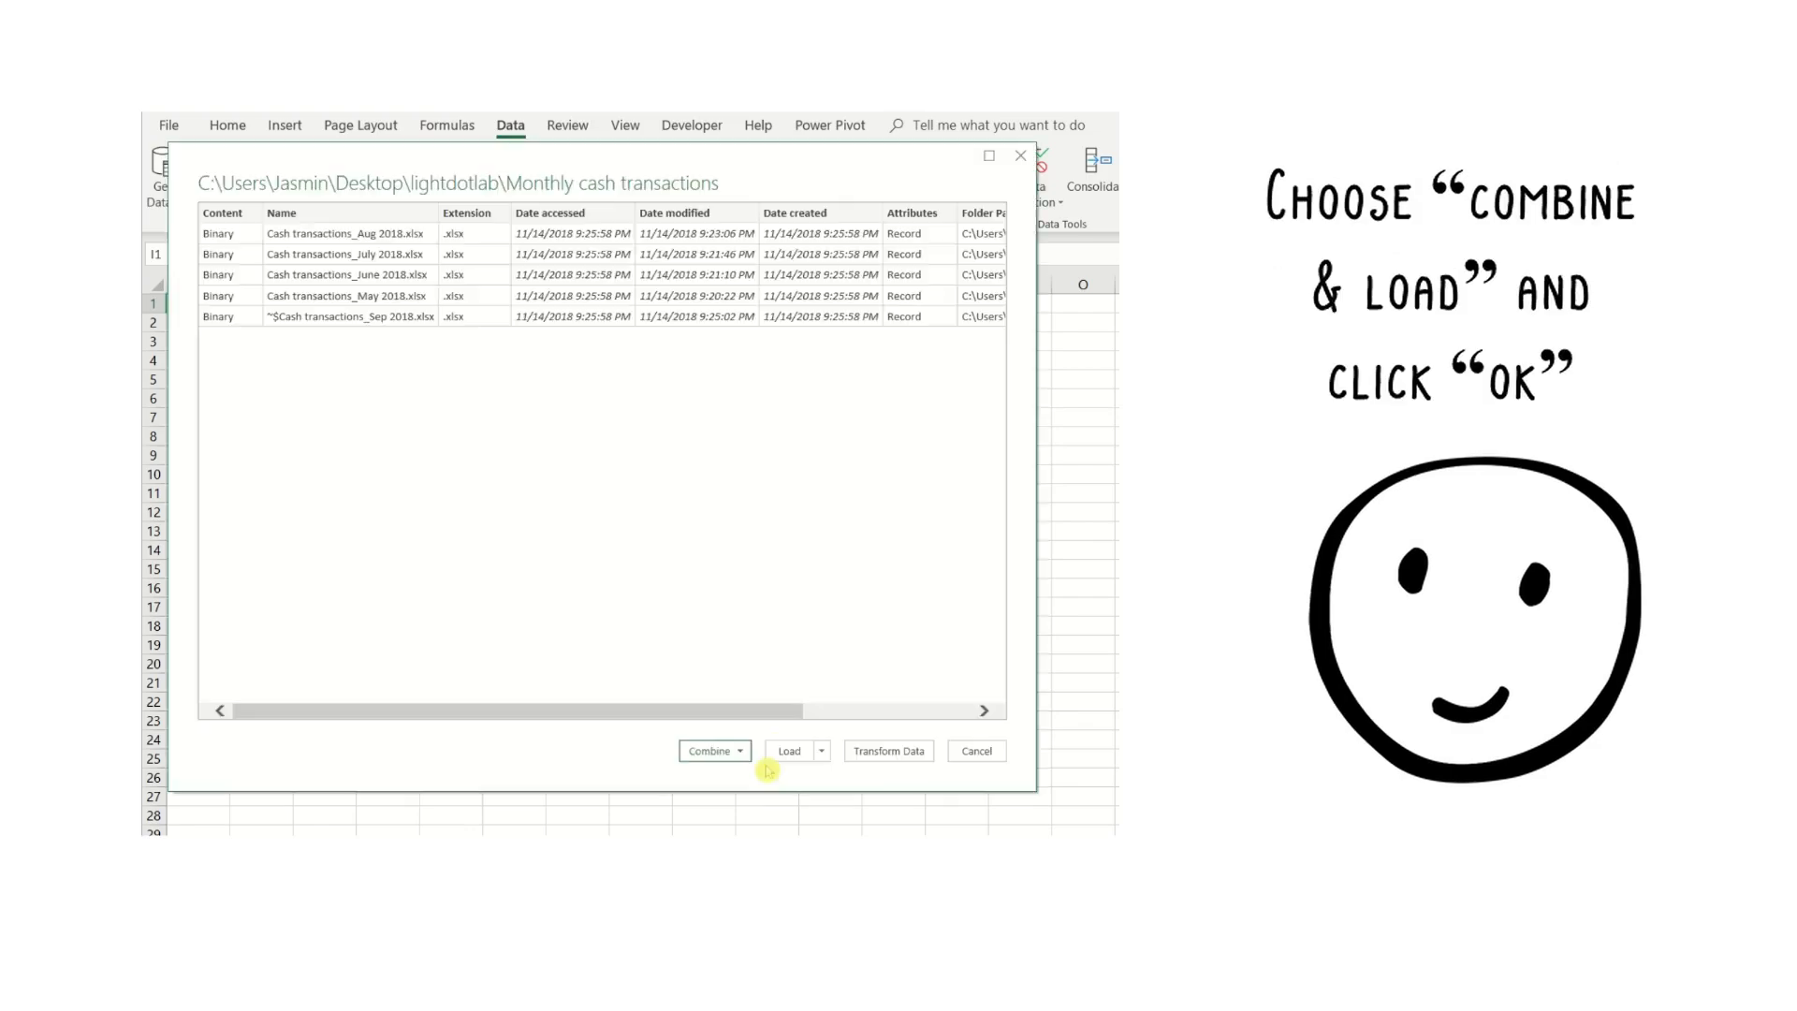
pyautogui.click(709, 751)
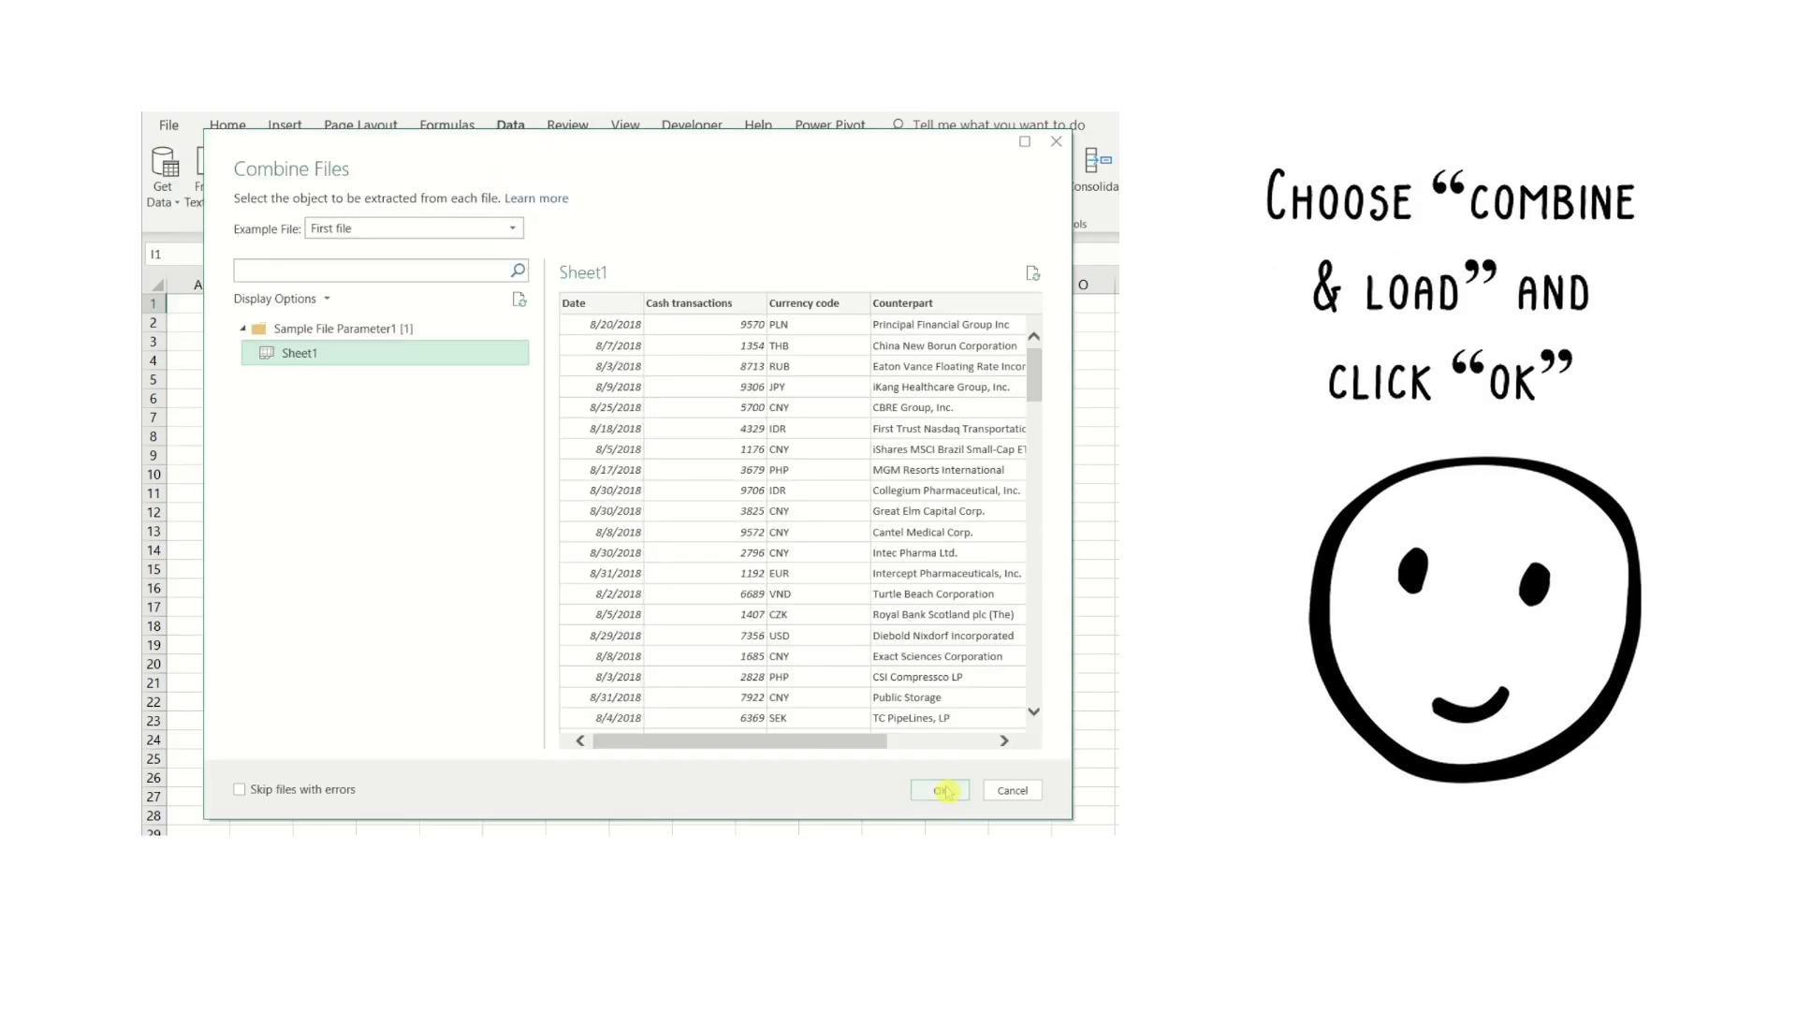
pyautogui.click(938, 790)
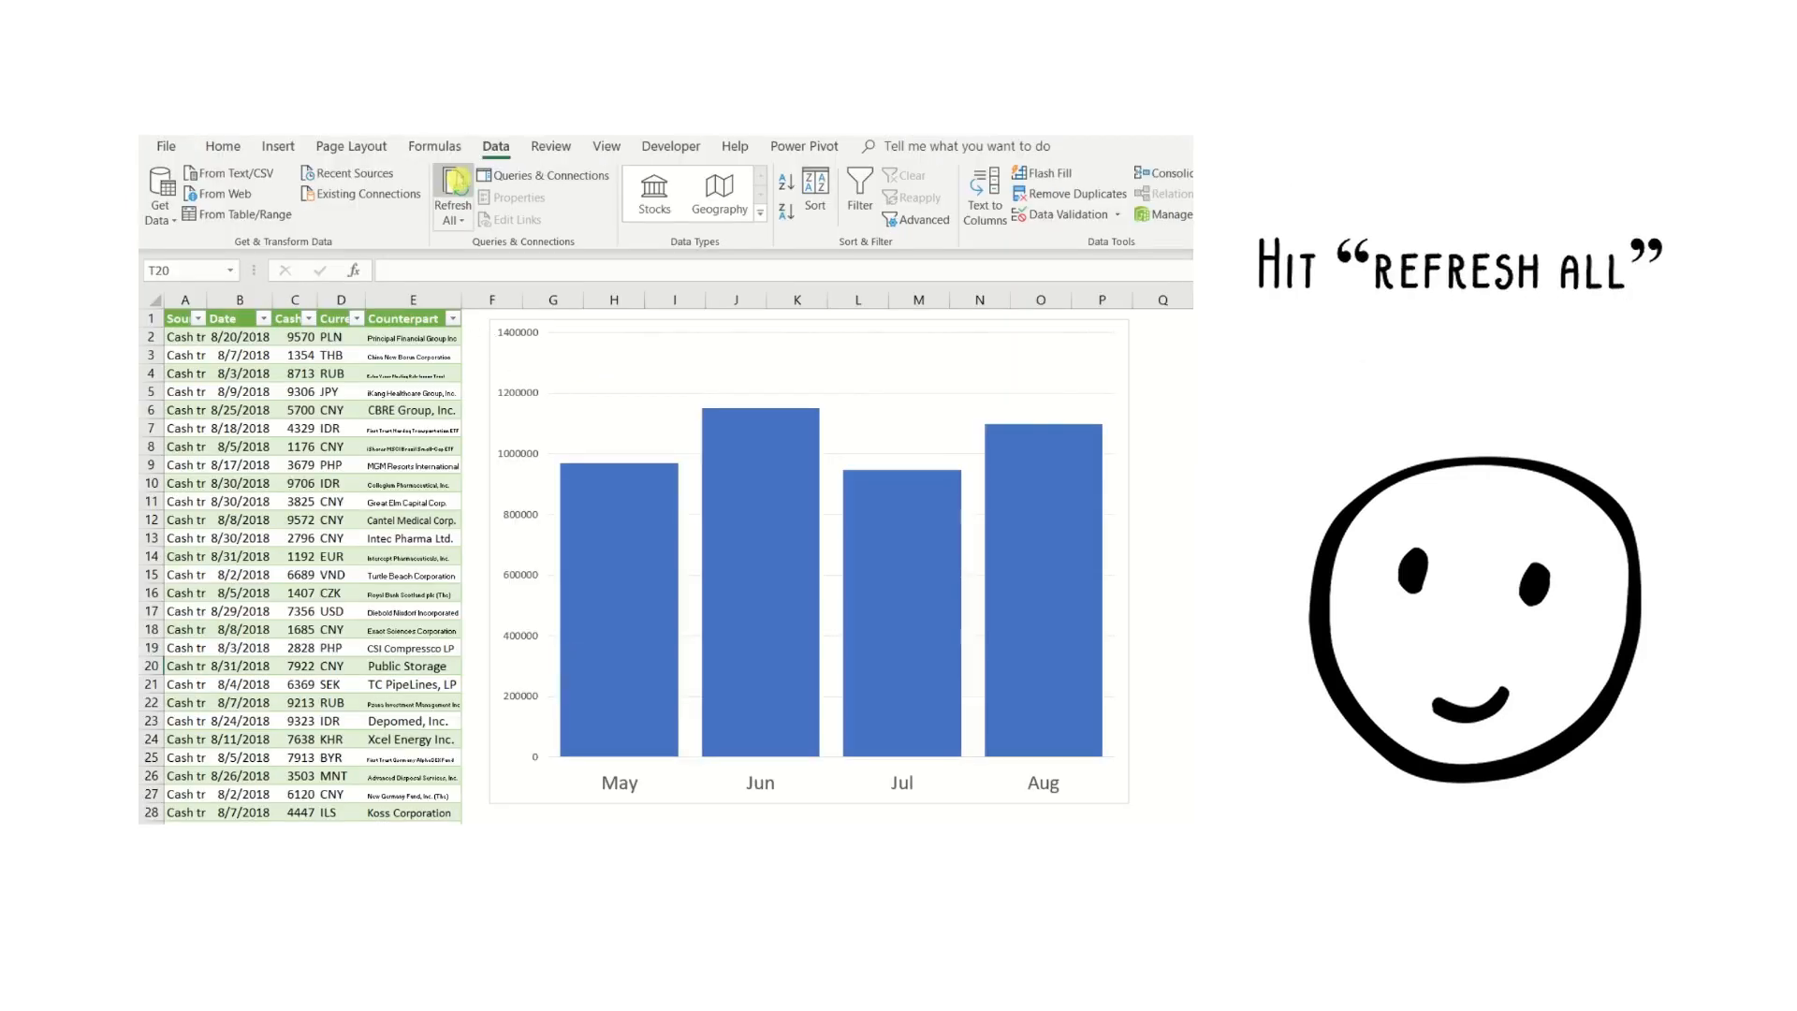
# Refresh All so the combined table and chart pick up Sep, Oct and Nov.
pyautogui.click(451, 195)
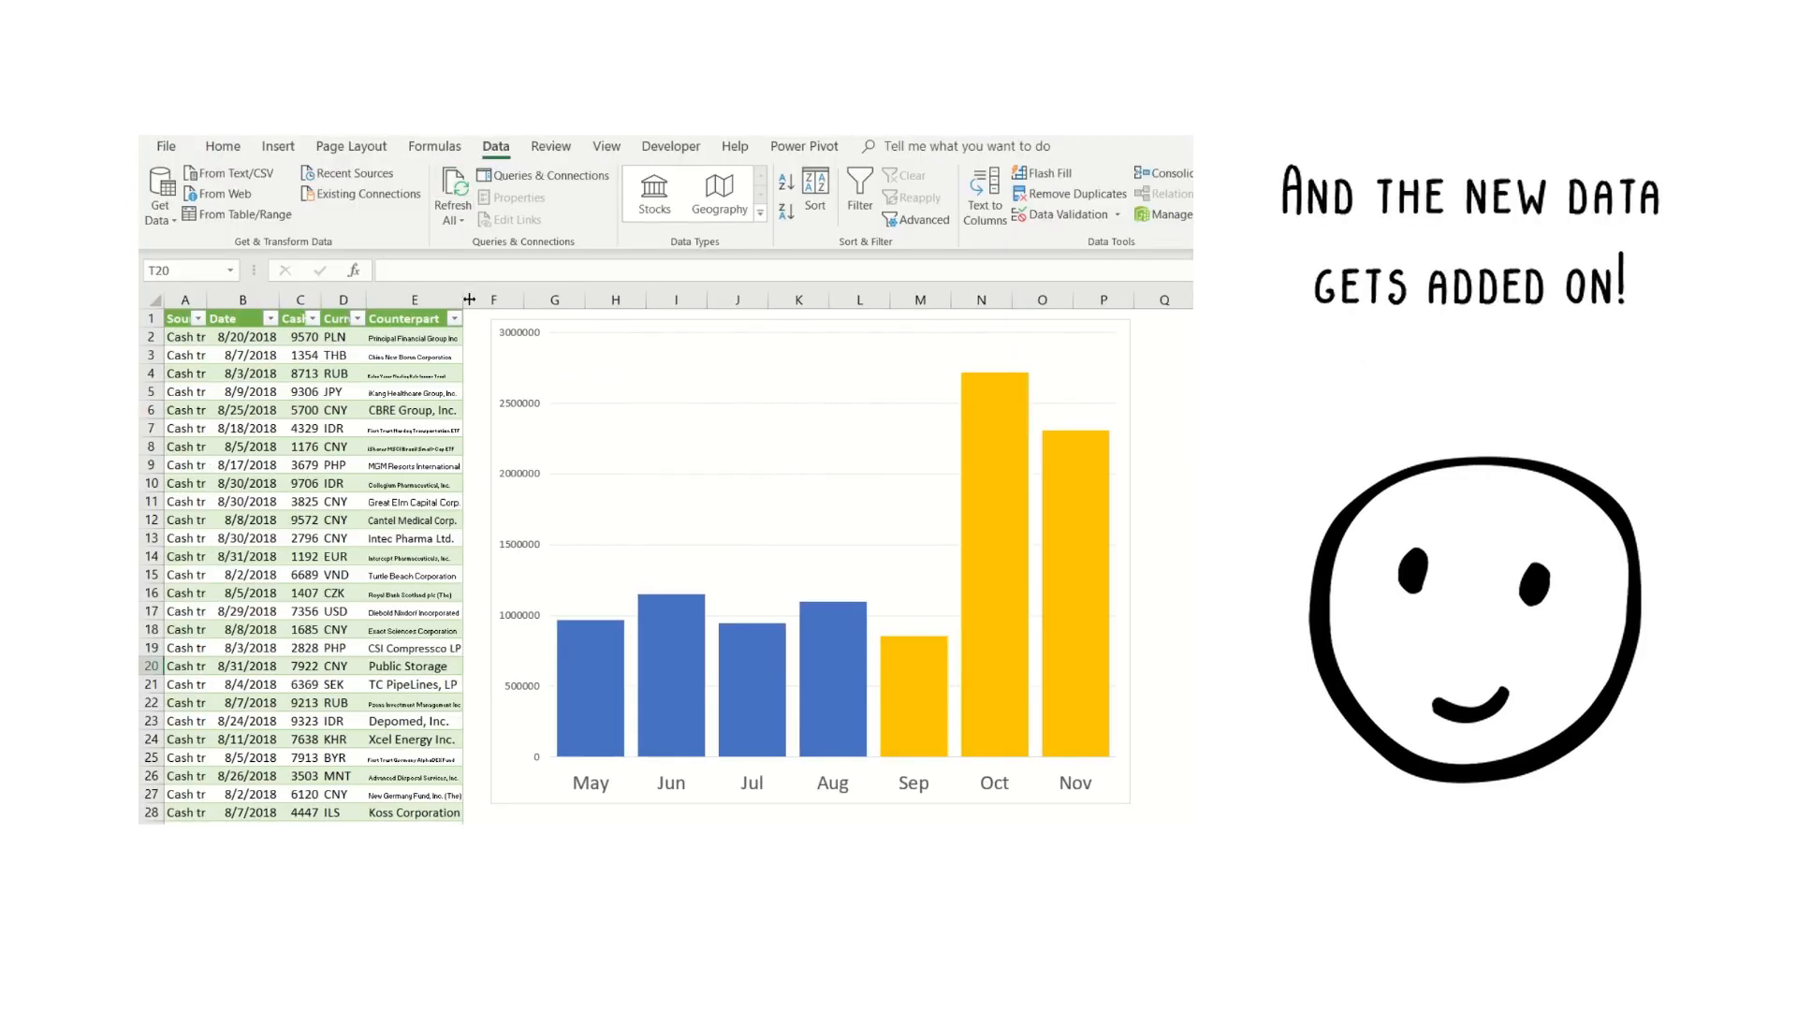